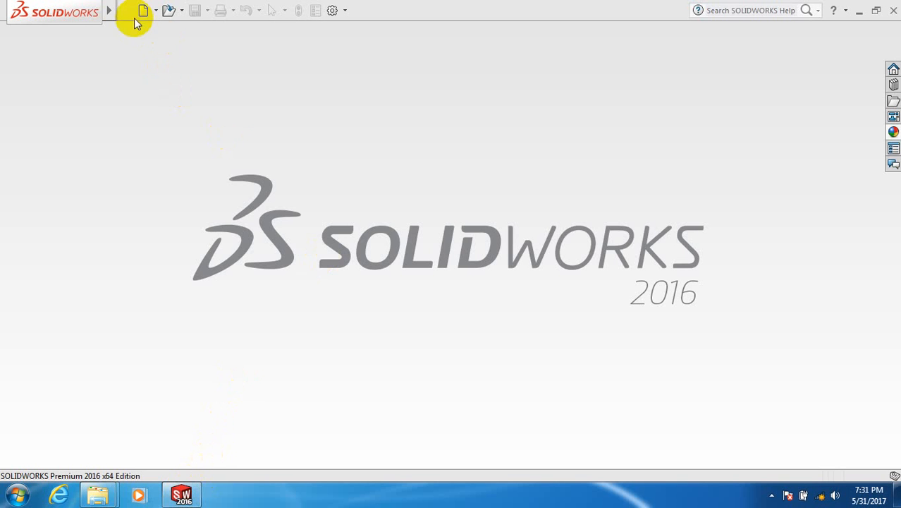
Create a new blank SOLIDWORKS Part document
click(143, 10)
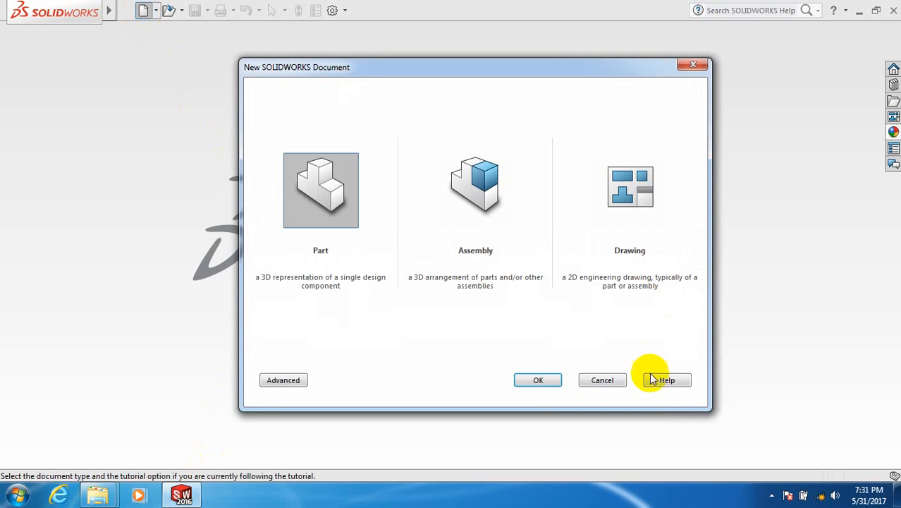
click(538, 379)
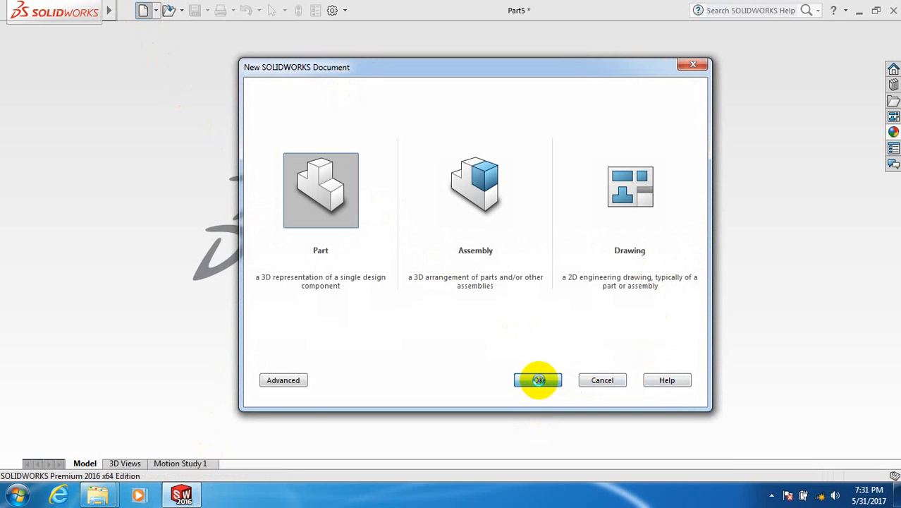
click(538, 379)
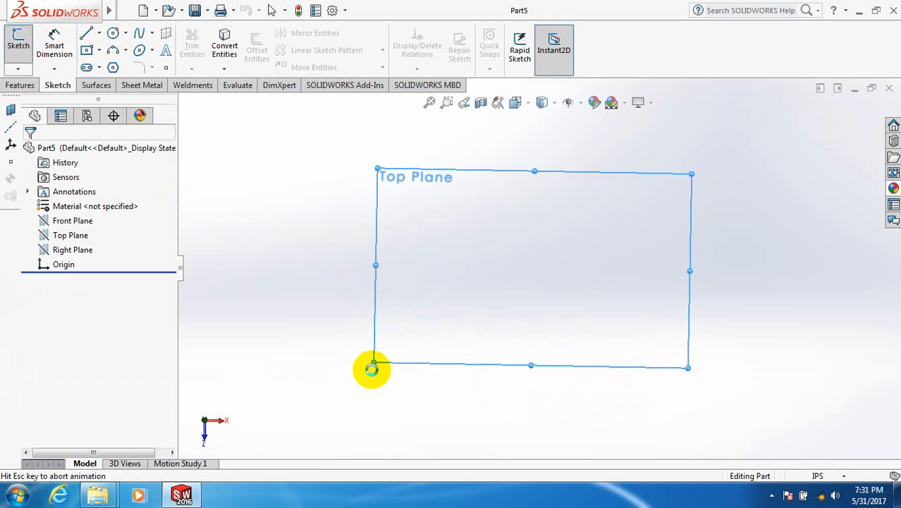
Sketch a circle centred on the origin and exit the sketch
click(114, 33)
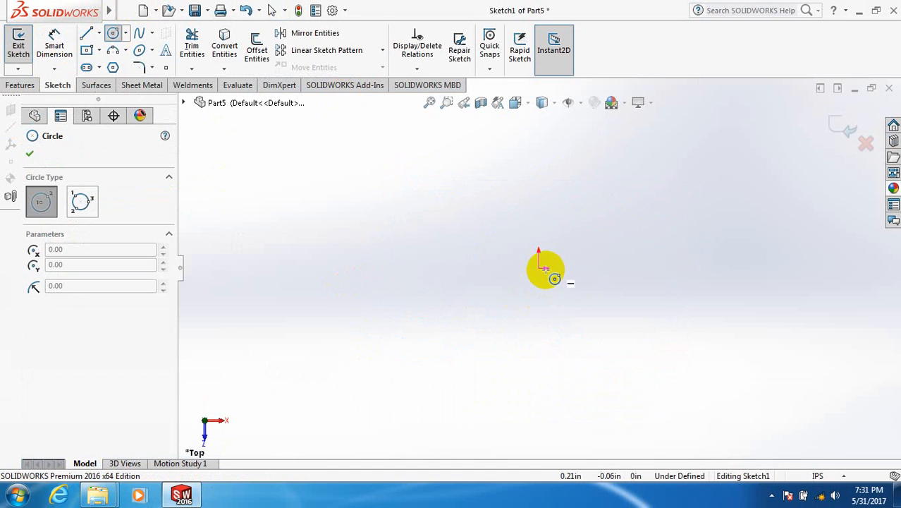
drag(544, 268, 595, 339)
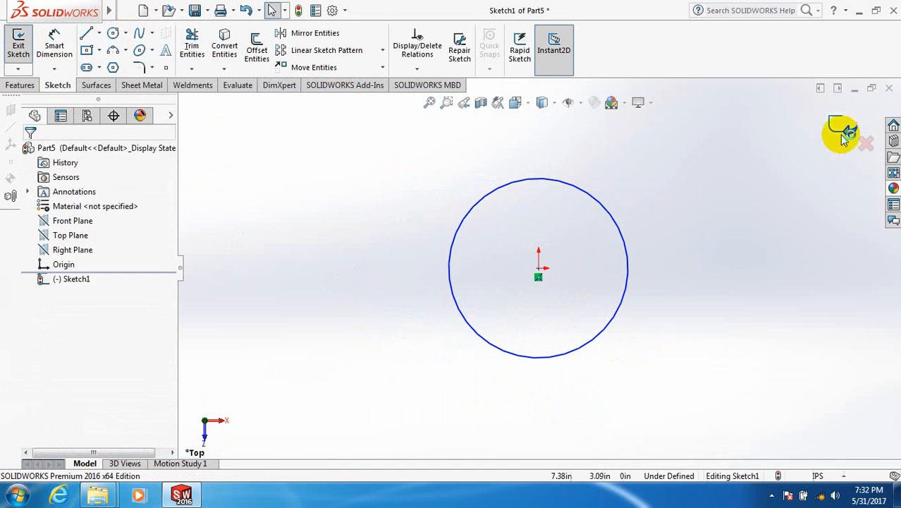
click(842, 129)
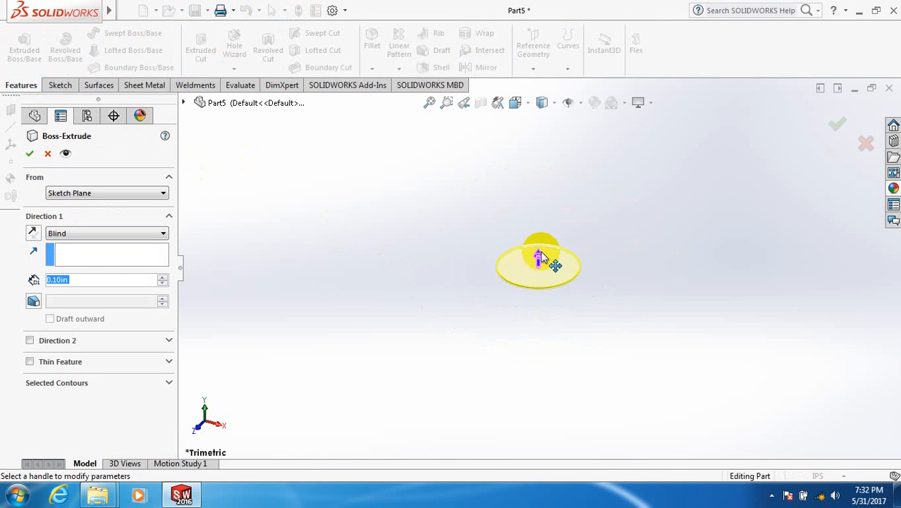
Extrude the circle upward about 17.74 in into a tall cylinder, Boss-Extrude1
drag(555, 265, 555, 190)
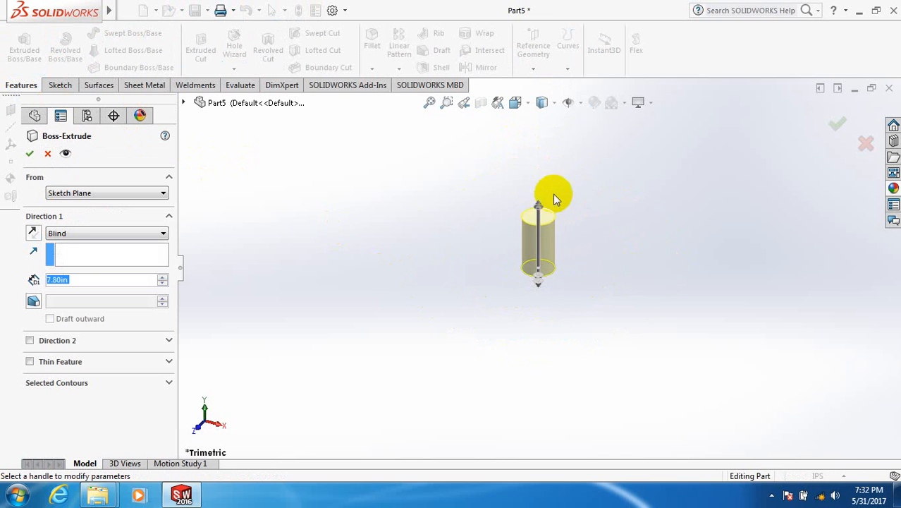
drag(554, 190, 564, 138)
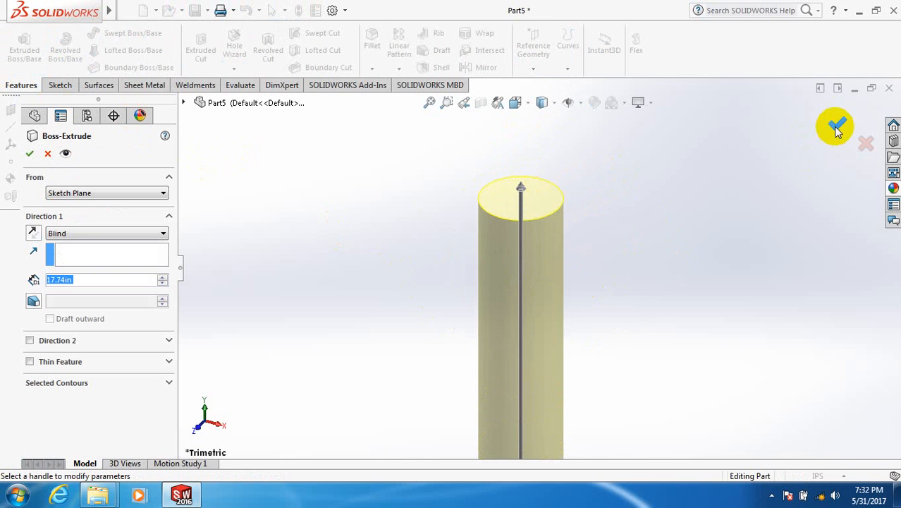
click(835, 128)
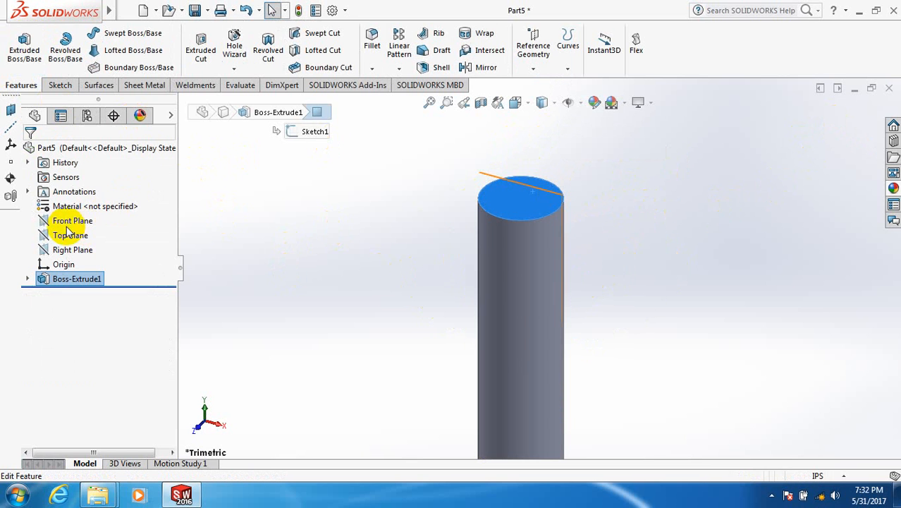
Sketch a spline on the Front Plane rising from the cylinder's top face
click(72, 220)
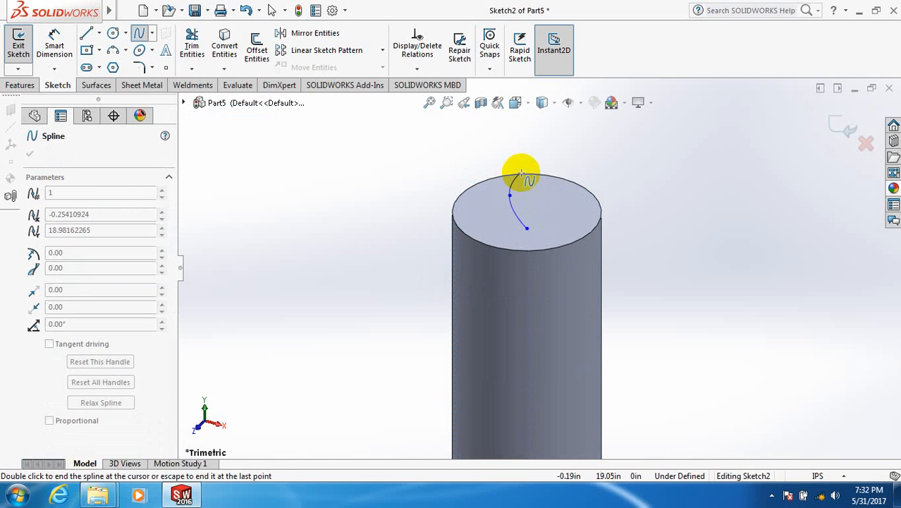
drag(526, 177, 513, 136)
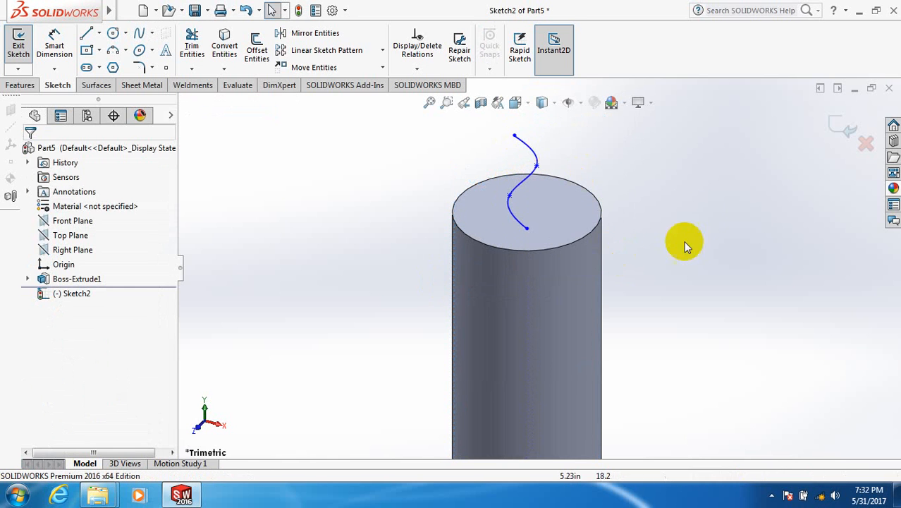
click(18, 44)
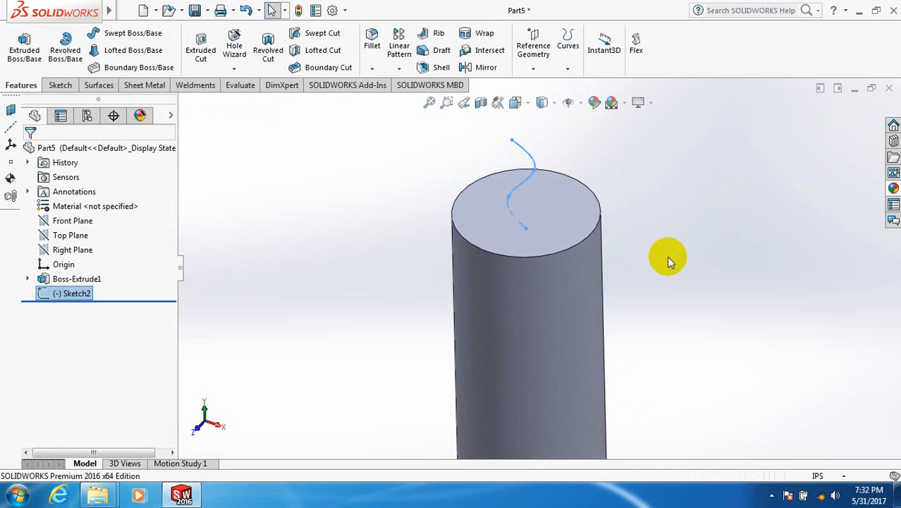
mouse_move(59, 85)
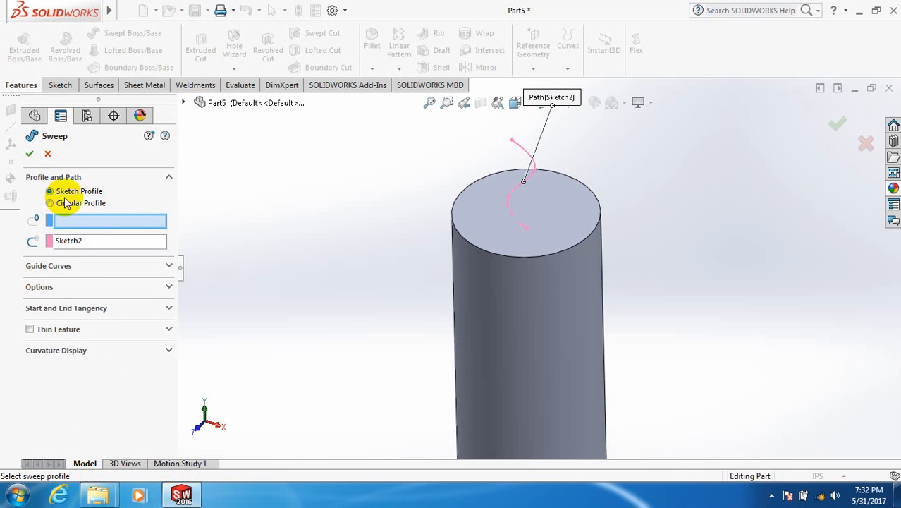
Sweep a circular profile along Sketch2 with a 0.20 in diameter to form the wick
click(50, 203)
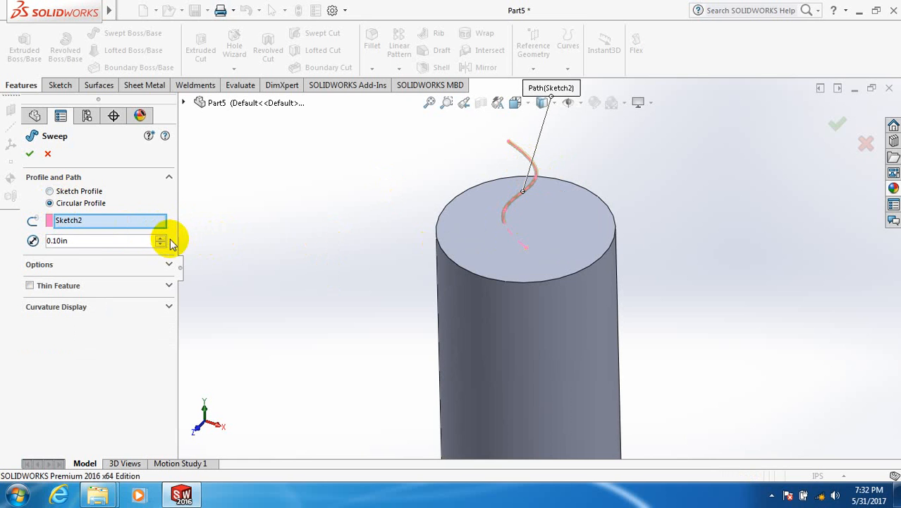
click(161, 237)
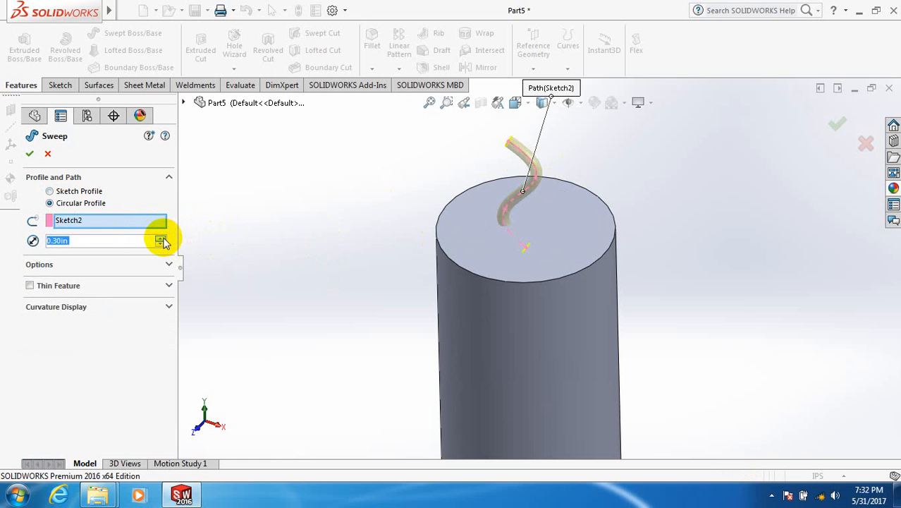
text(0.50in)
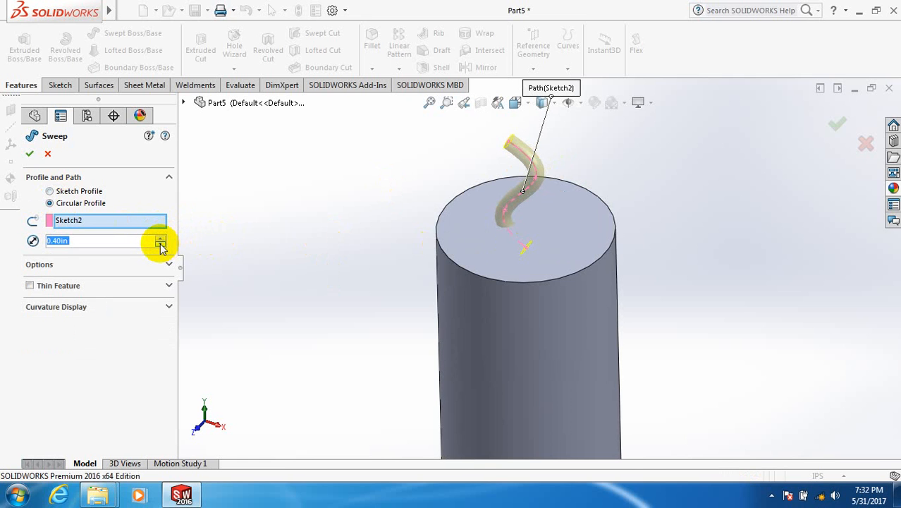
click(161, 244)
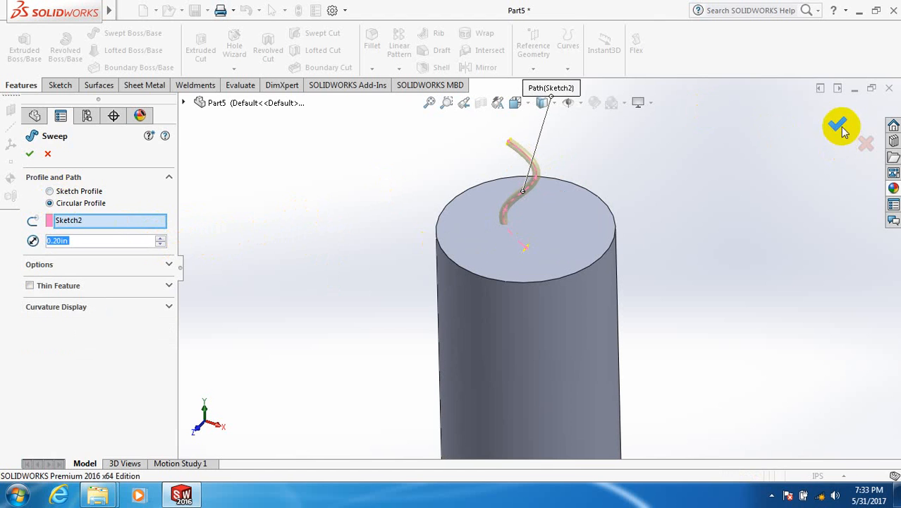
click(835, 125)
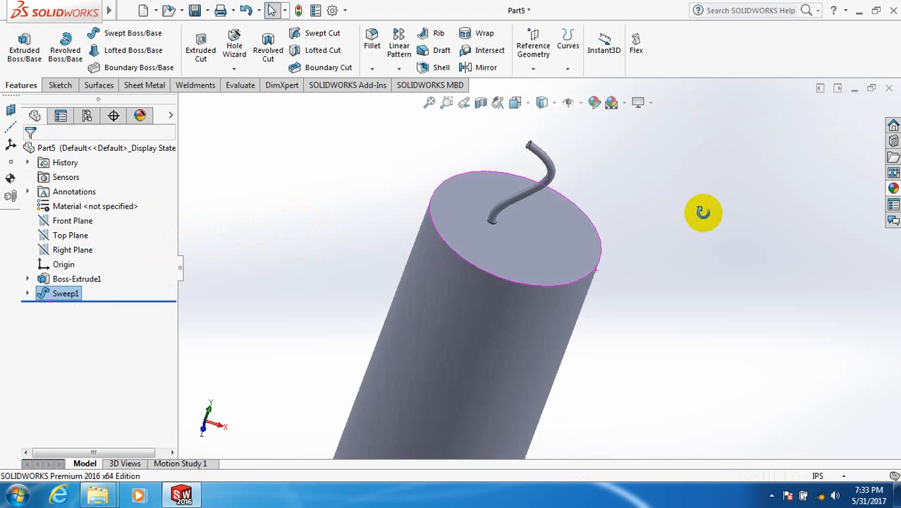